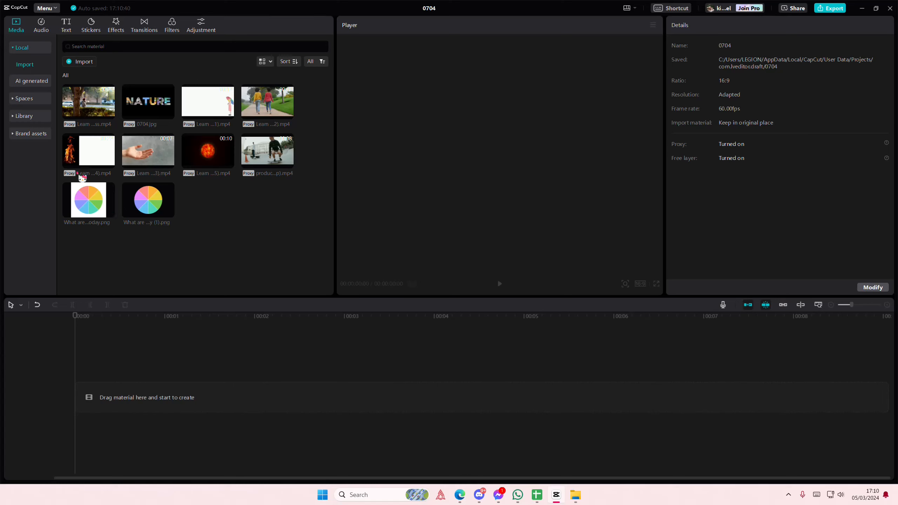
pyautogui.moveTo(90, 157)
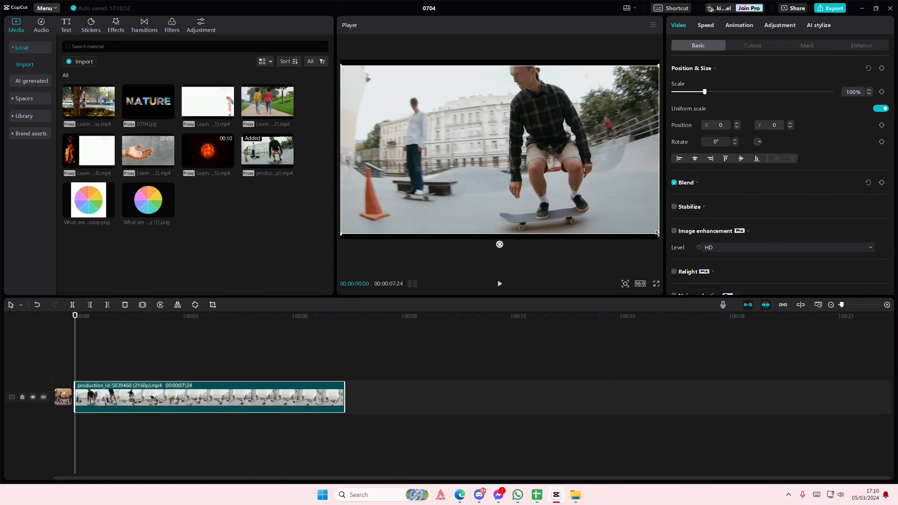
# Step: Shrink the skateboarding clip and place the tree street clip in the canvas top-right corner
pyautogui.moveTo(705, 92); pyautogui.dragTo(684, 91)
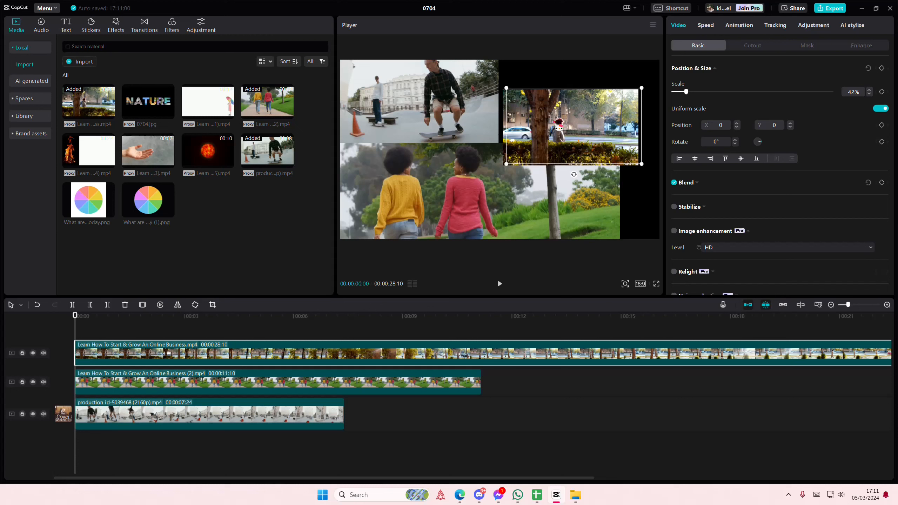
pyautogui.moveTo(572, 126); pyautogui.dragTo(564, 98)
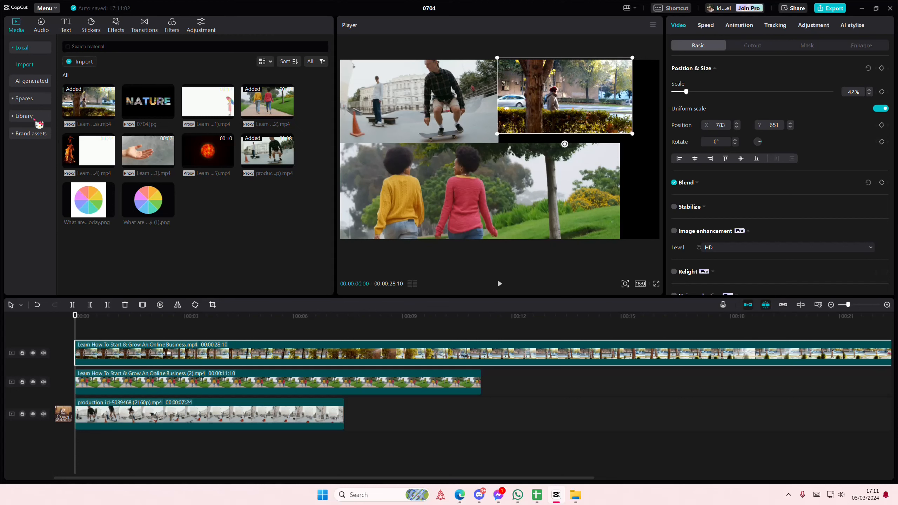
# Step: Scale the maple leaf stock clip to 50%, rotate it 90° upright and fit it along the right edge
pyautogui.click(24, 116)
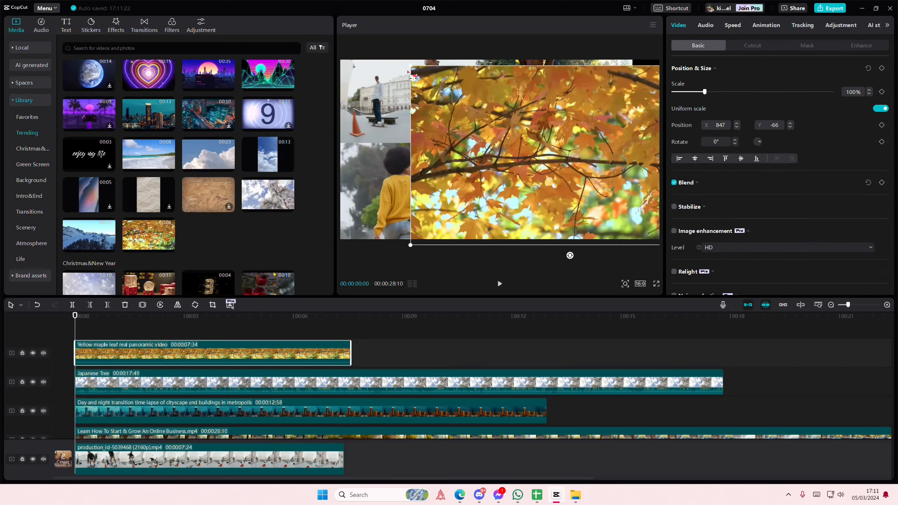
pyautogui.moveTo(707, 92); pyautogui.dragTo(681, 92)
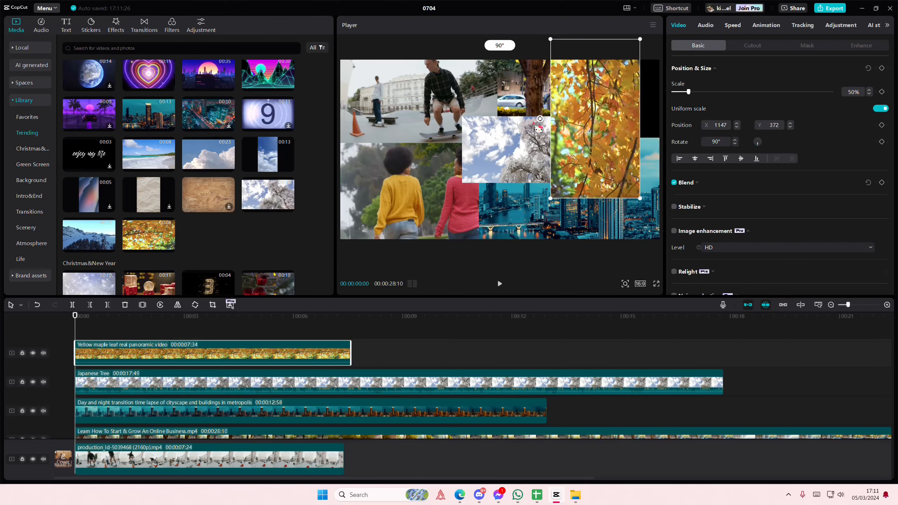
pyautogui.moveTo(594, 120); pyautogui.dragTo(613, 86)
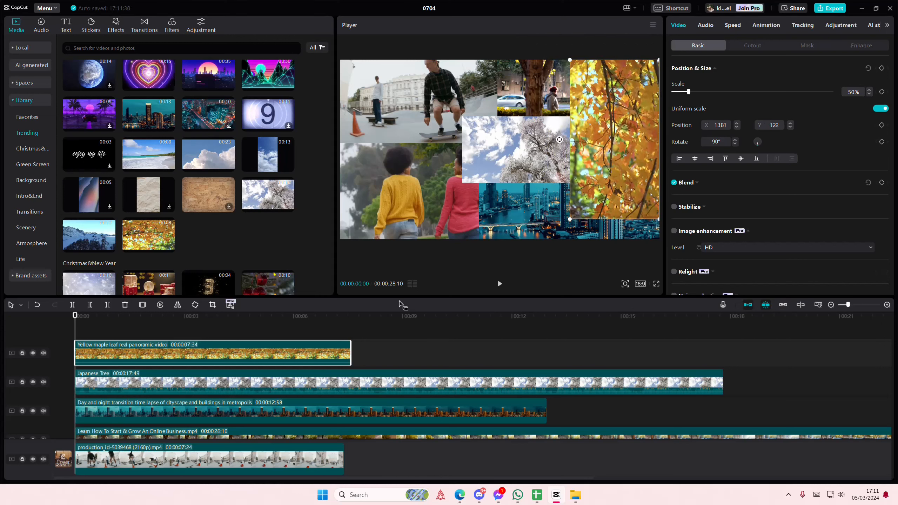
pyautogui.click(229, 382)
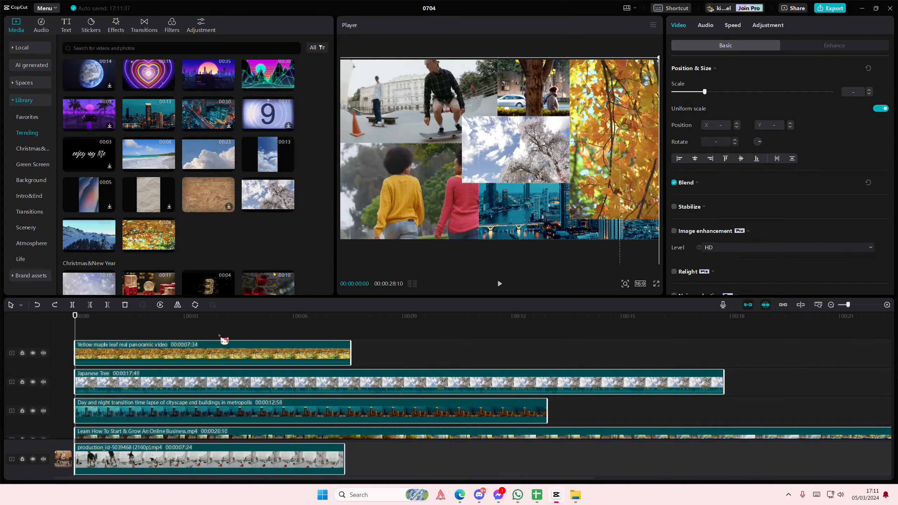
# Step: Overlay the title HELLO at font size 48 in Century Gothic Bold Italic across the collage
pyautogui.click(66, 24)
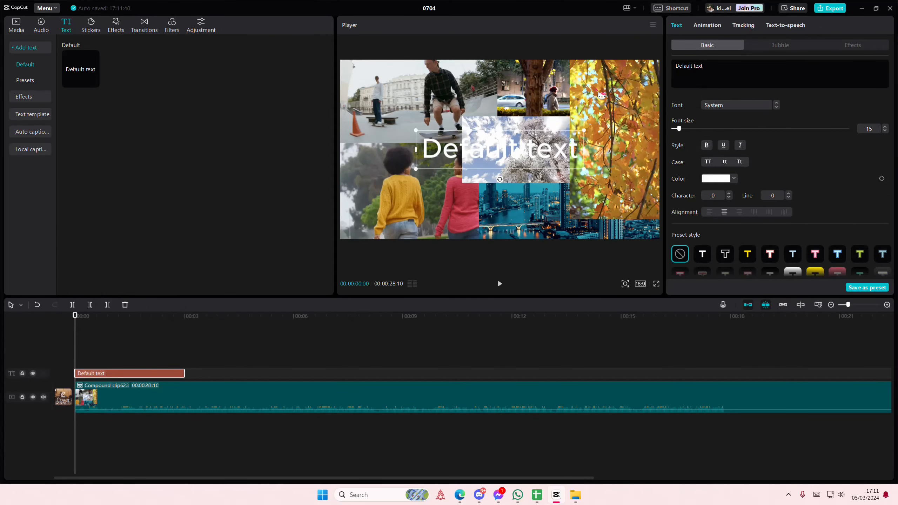
pyautogui.write('HELLO')
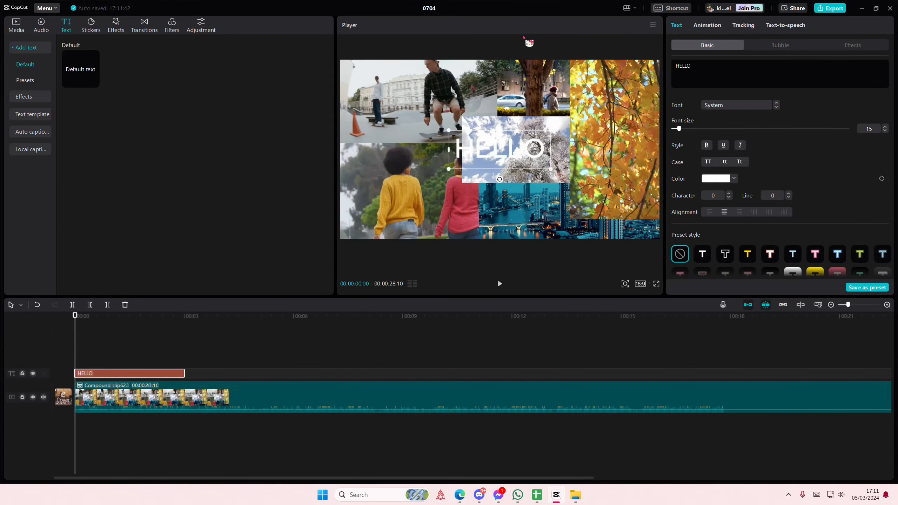
pyautogui.moveTo(677, 129); pyautogui.dragTo(698, 128)
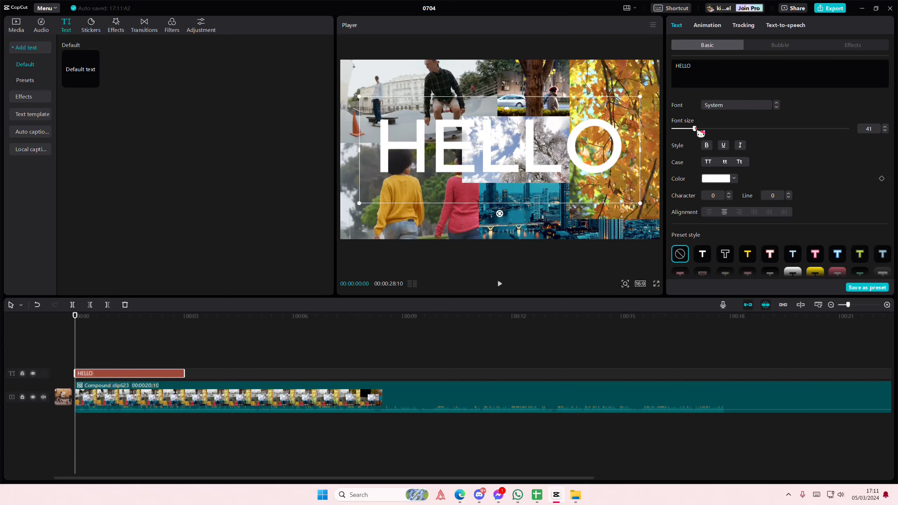
pyautogui.click(737, 104)
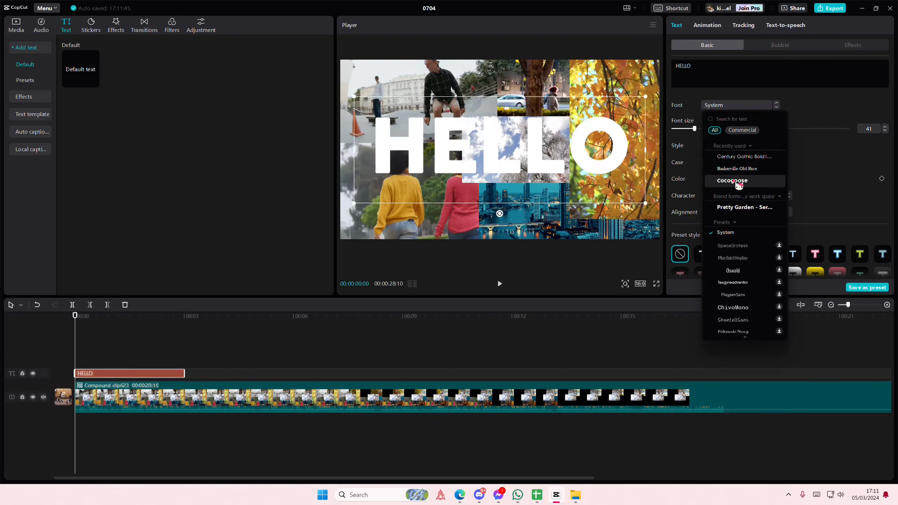
pyautogui.click(744, 156)
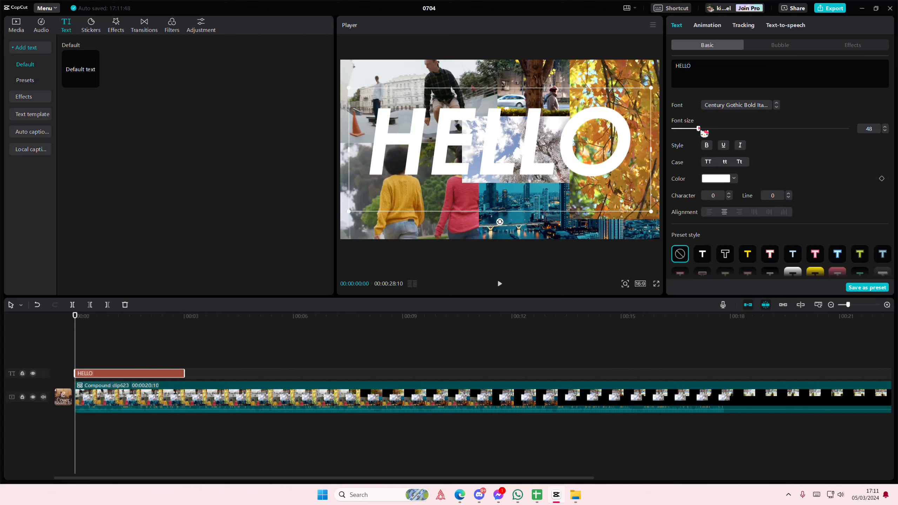